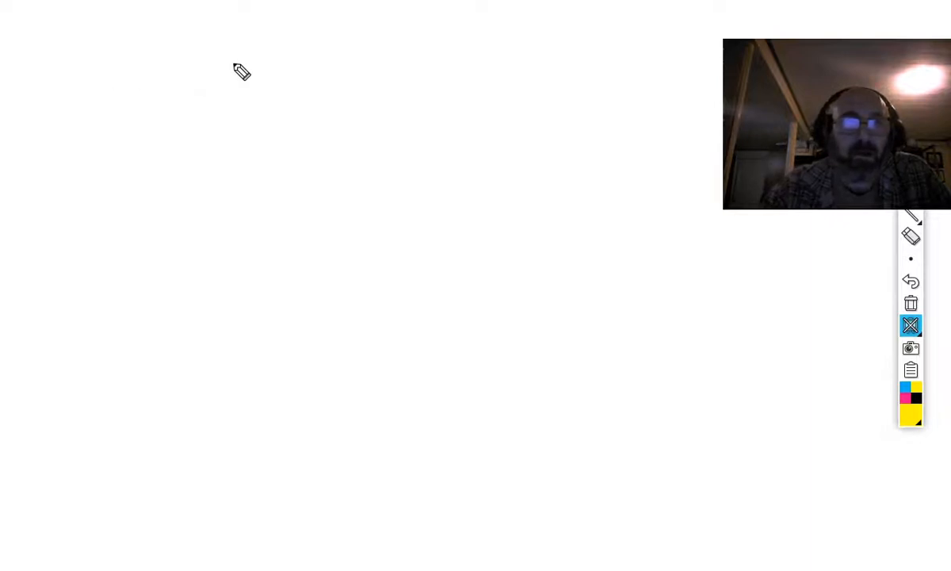
Handwrite the heading 'Dichotomous Key' near the top and underline it
{"action": "left_click_drag", "start_coordinate": [193, 103], "coordinate": [380, 95]}
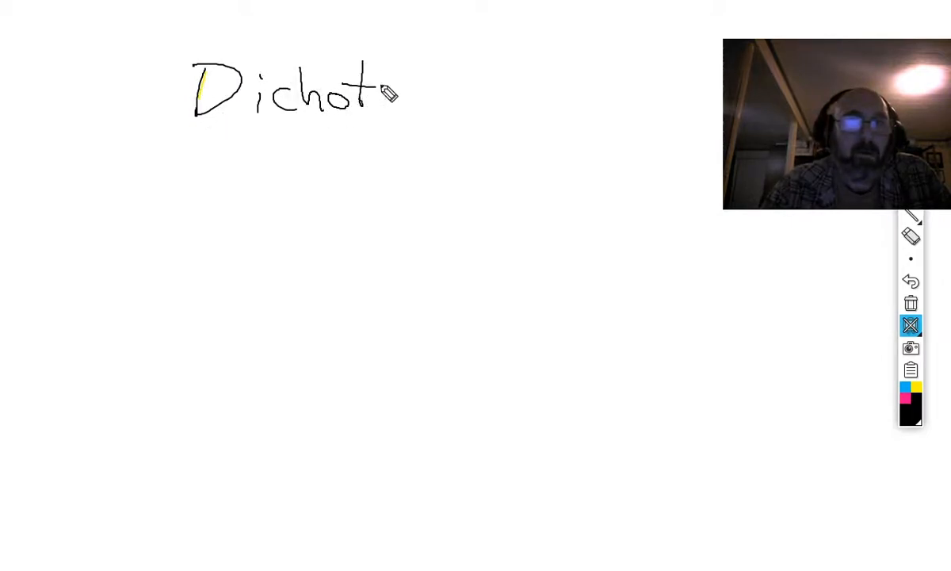
{"action": "left_click_drag", "start_coordinate": [377, 99], "coordinate": [483, 98]}
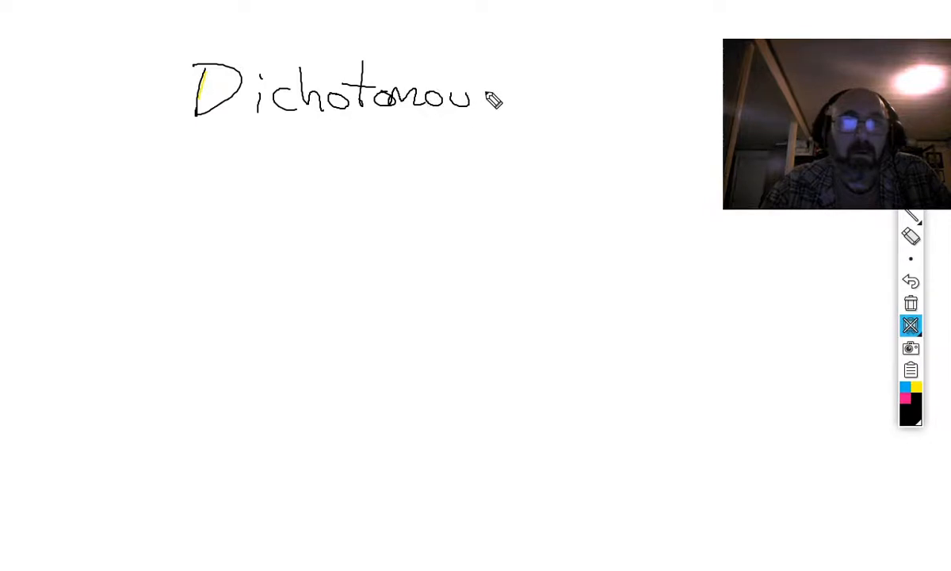
{"action": "left_click_drag", "start_coordinate": [523, 103], "coordinate": [610, 127]}
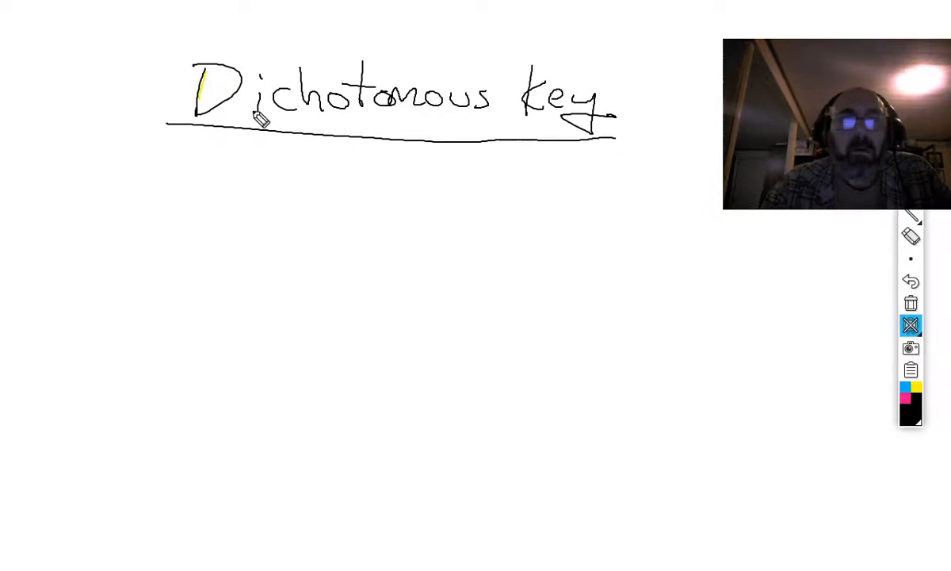
Brace 'Di' and 'chotomous', labelling them '2' and 'Choices', and firm up the underline
{"action": "left_click_drag", "start_coordinate": [187, 130], "coordinate": [222, 146]}
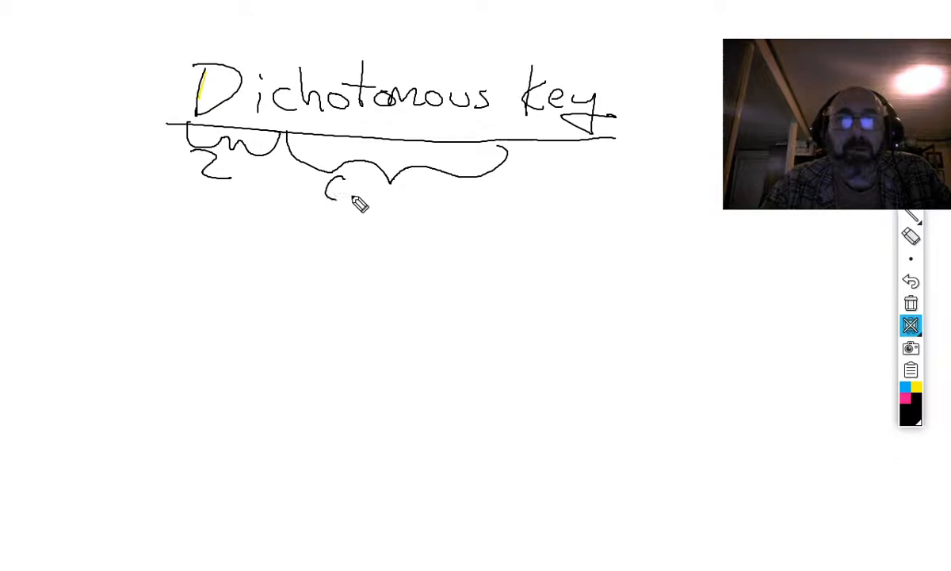
{"action": "left_click_drag", "start_coordinate": [325, 190], "coordinate": [457, 193]}
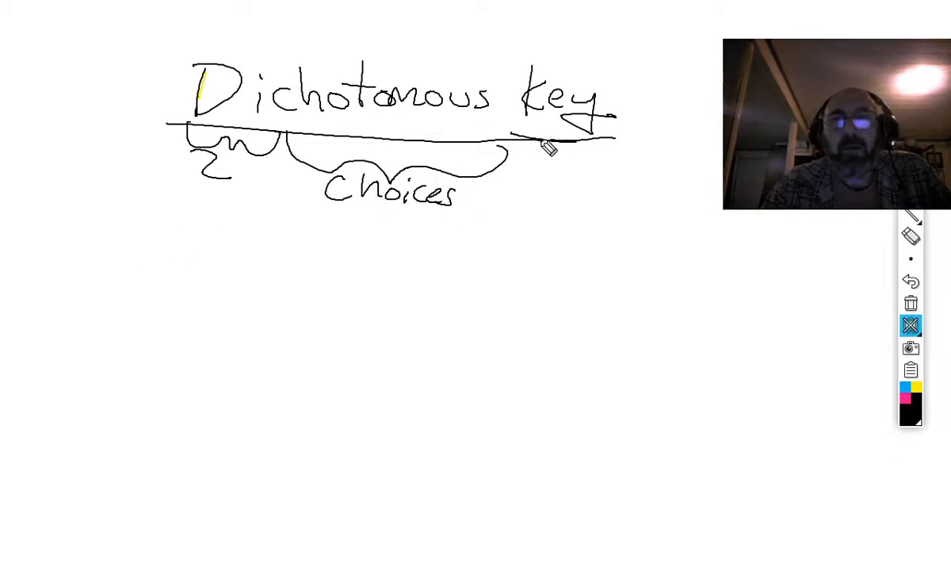
{"action": "left_click_drag", "start_coordinate": [547, 149], "coordinate": [602, 151]}
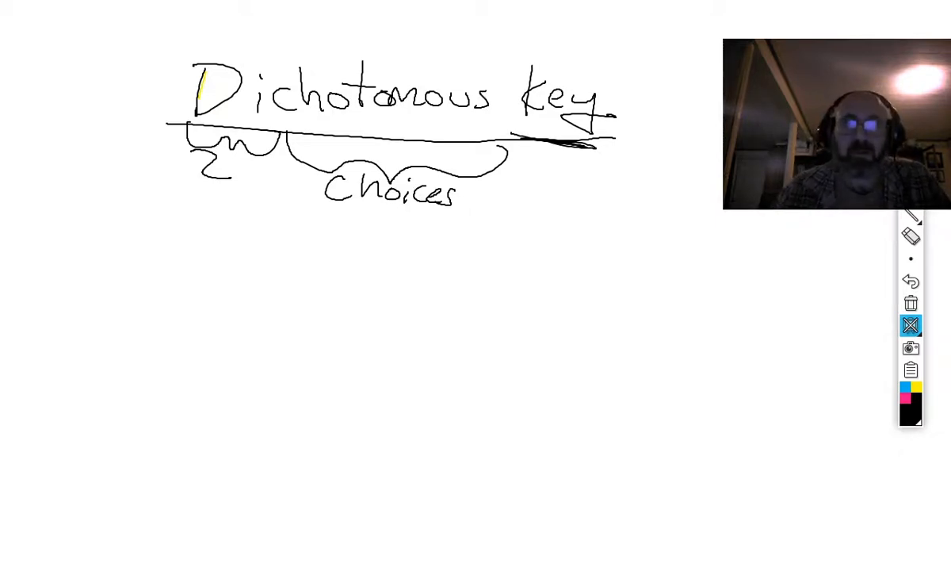
{"action": "mouse_move", "coordinate": [147, 289]}
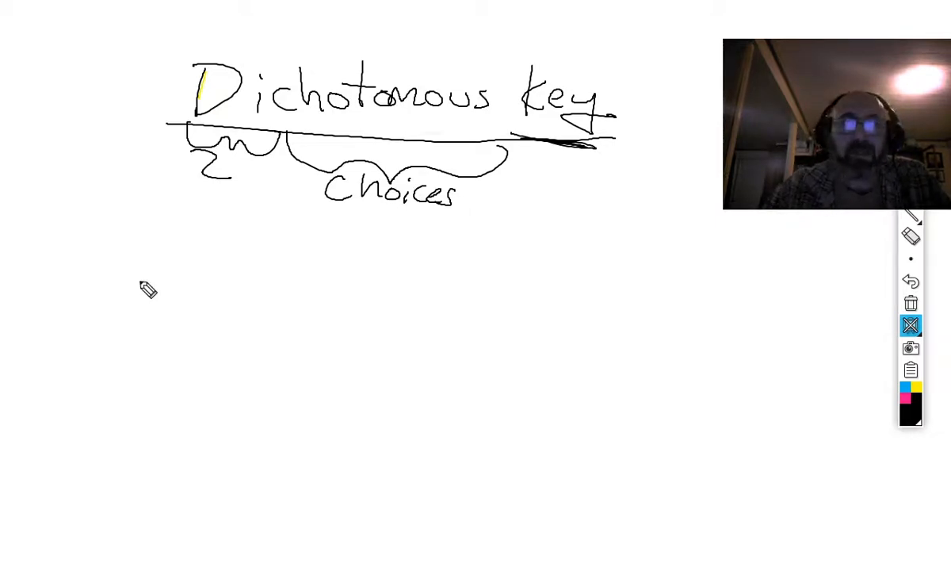
{"action": "mouse_move", "coordinate": [288, 241]}
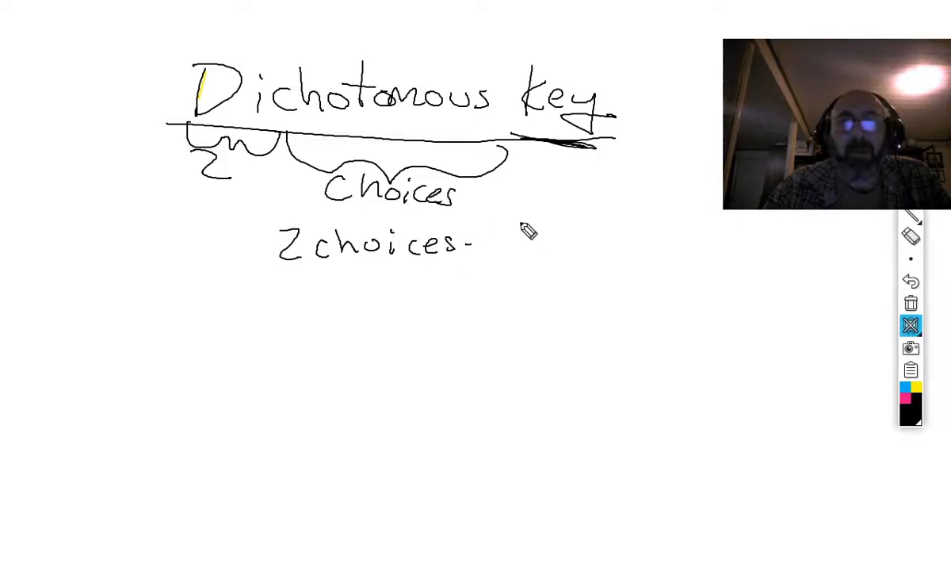
{"action": "mouse_move", "coordinate": [387, 284]}
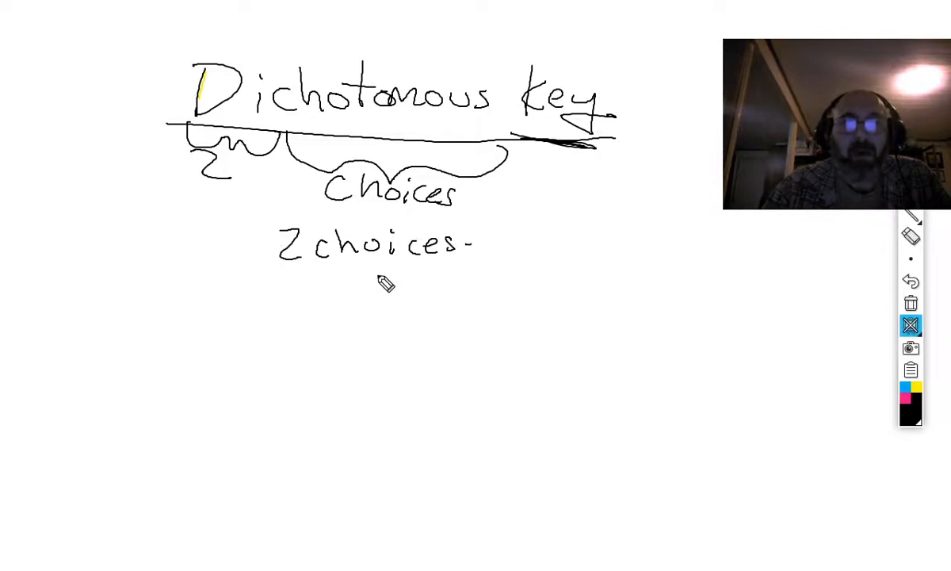
Draw two '1.' choice lines leading to 2 and 3, brace them and label the pair 'couplet'
{"action": "left_click_drag", "start_coordinate": [377, 278], "coordinate": [368, 340]}
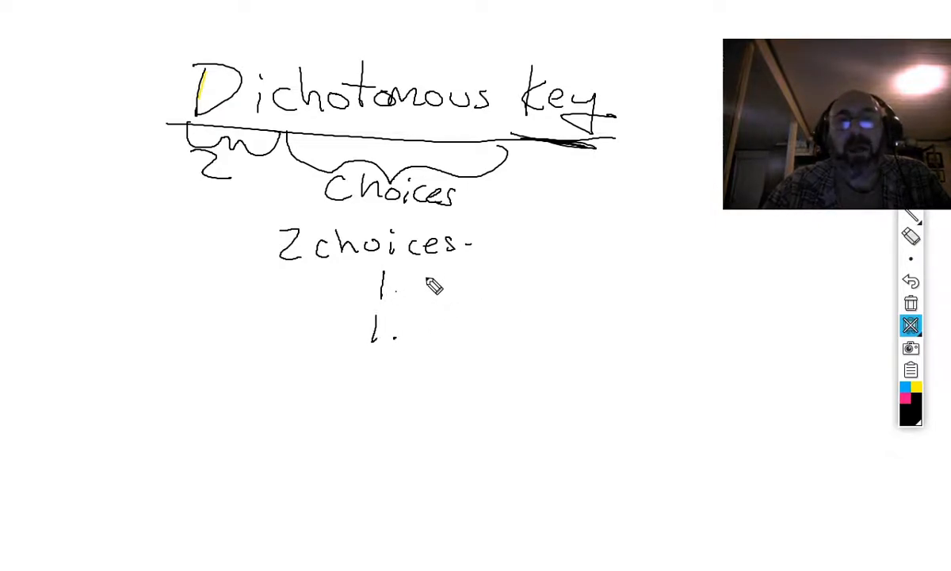
{"action": "left_click_drag", "start_coordinate": [408, 295], "coordinate": [523, 300]}
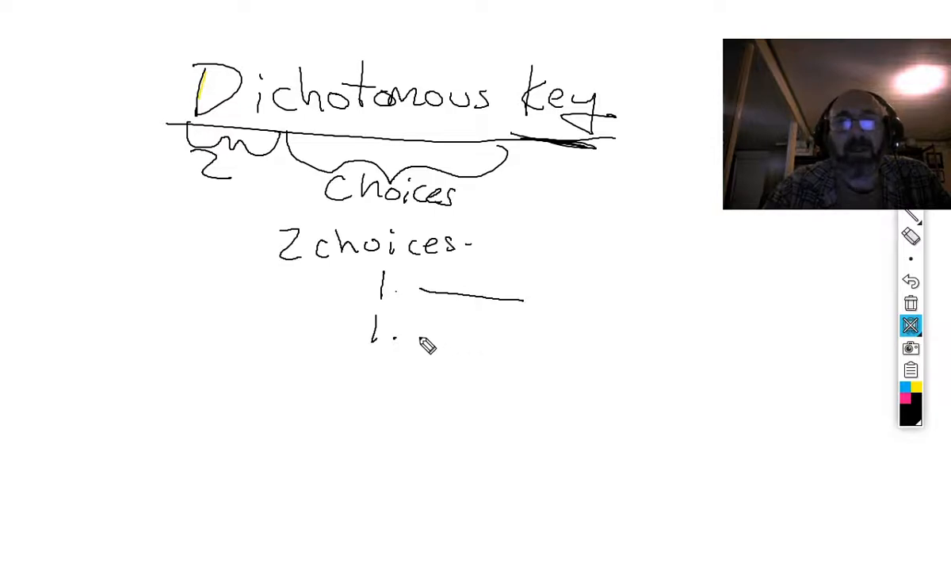
{"action": "left_click_drag", "start_coordinate": [412, 341], "coordinate": [523, 339]}
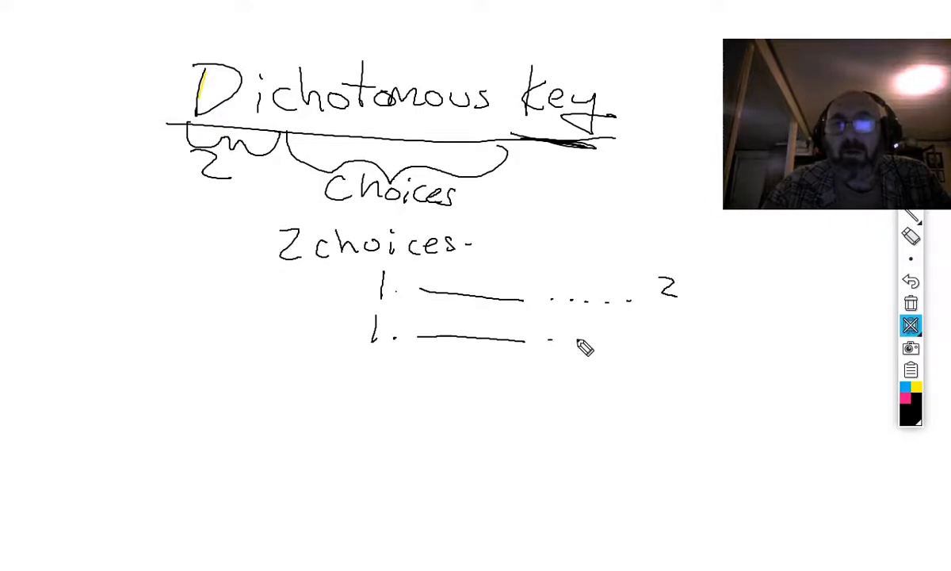
{"action": "left_click_drag", "start_coordinate": [555, 341], "coordinate": [671, 333]}
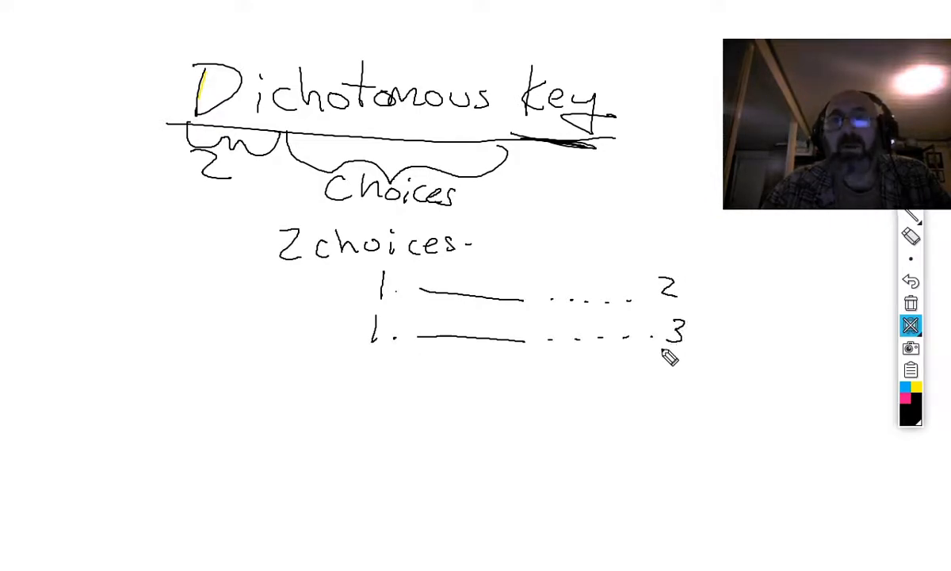
{"action": "mouse_move", "coordinate": [270, 319]}
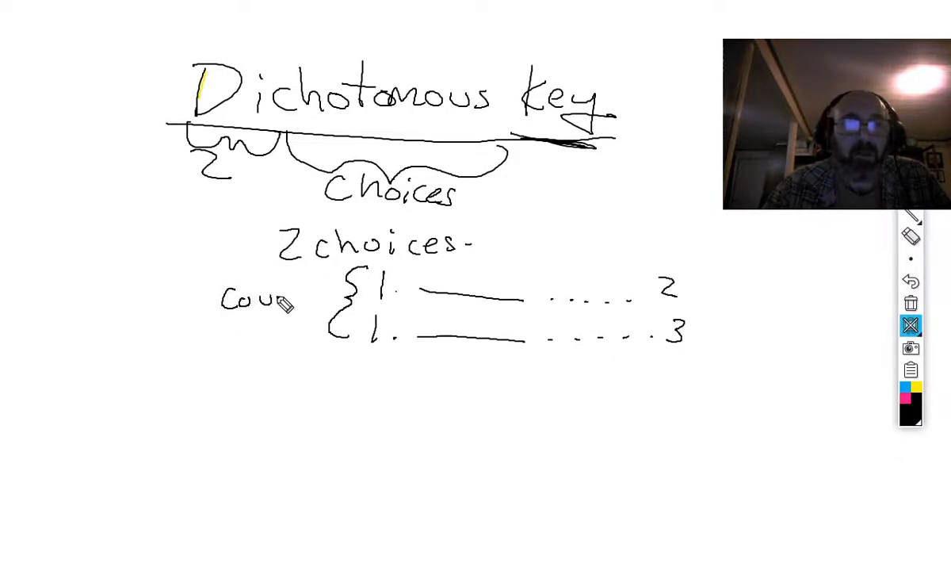
{"action": "left_click_drag", "start_coordinate": [285, 301], "coordinate": [341, 301]}
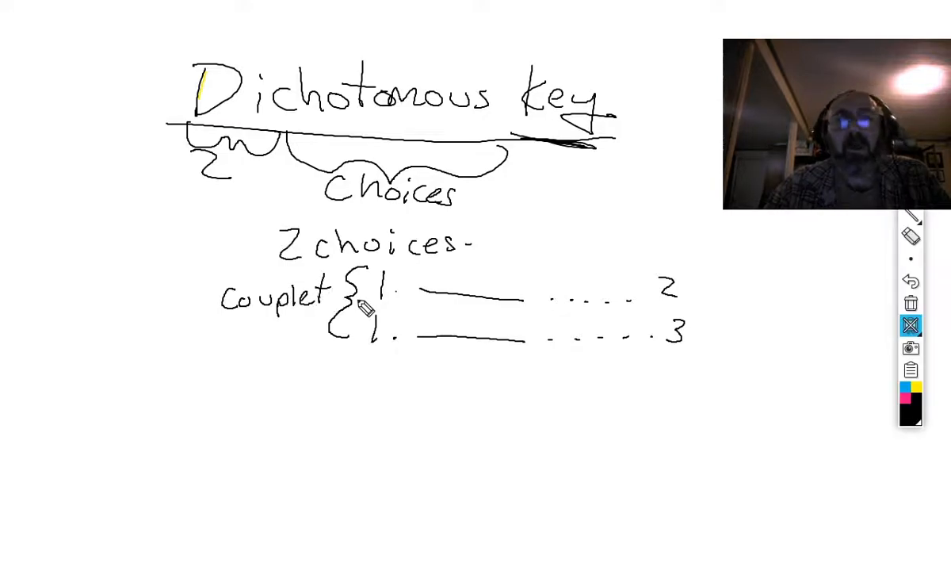
{"action": "mouse_move", "coordinate": [840, 289]}
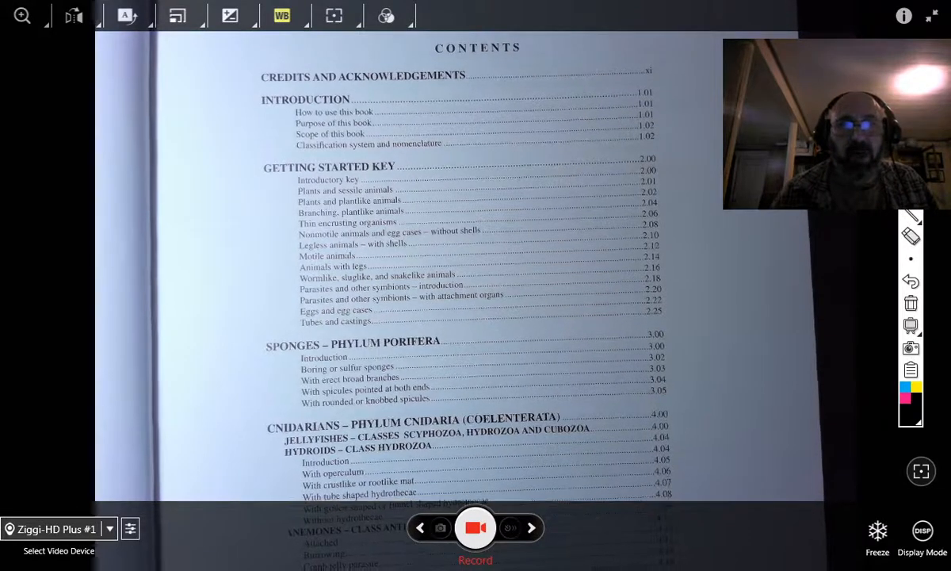
Scroll the live camera view down onto the book's contents page
{"action": "scroll", "scroll_direction": "down", "scroll_amount": 3}
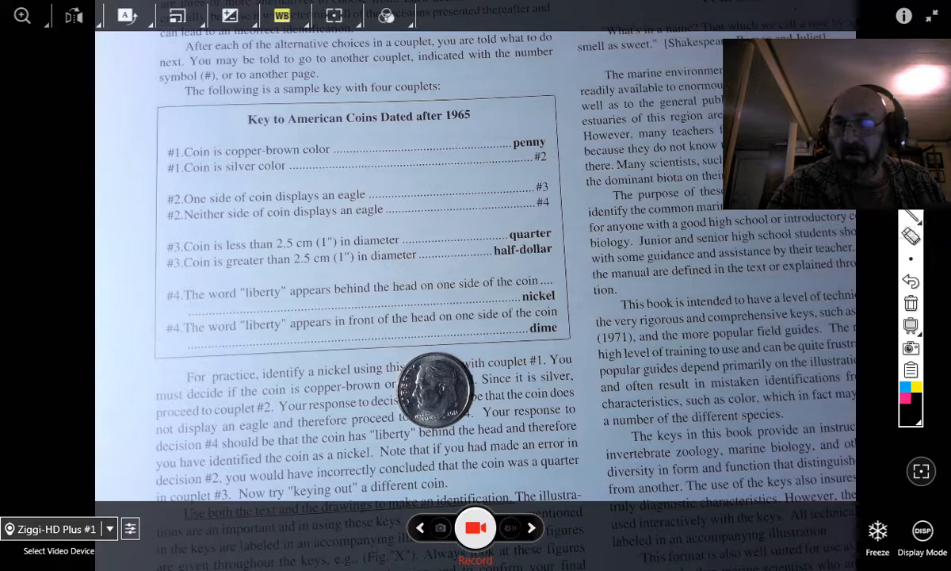
{"action": "mouse_move", "coordinate": [317, 246]}
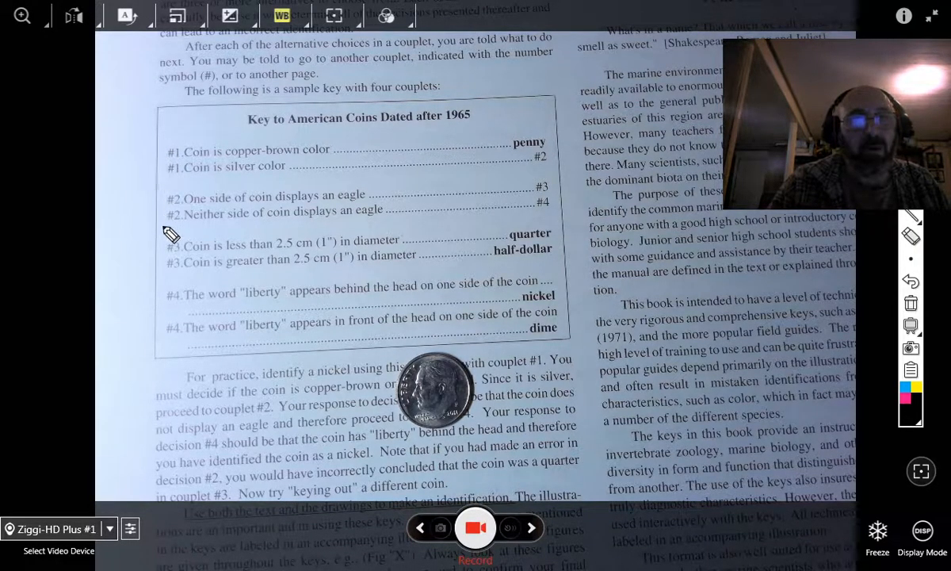
{"action": "mouse_move", "coordinate": [331, 282]}
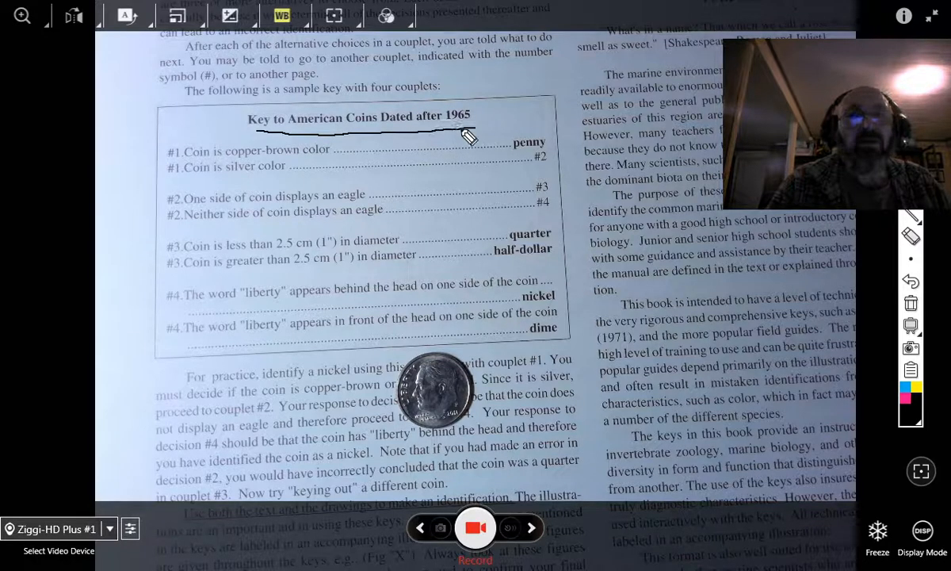
{"action": "mouse_move", "coordinate": [86, 309]}
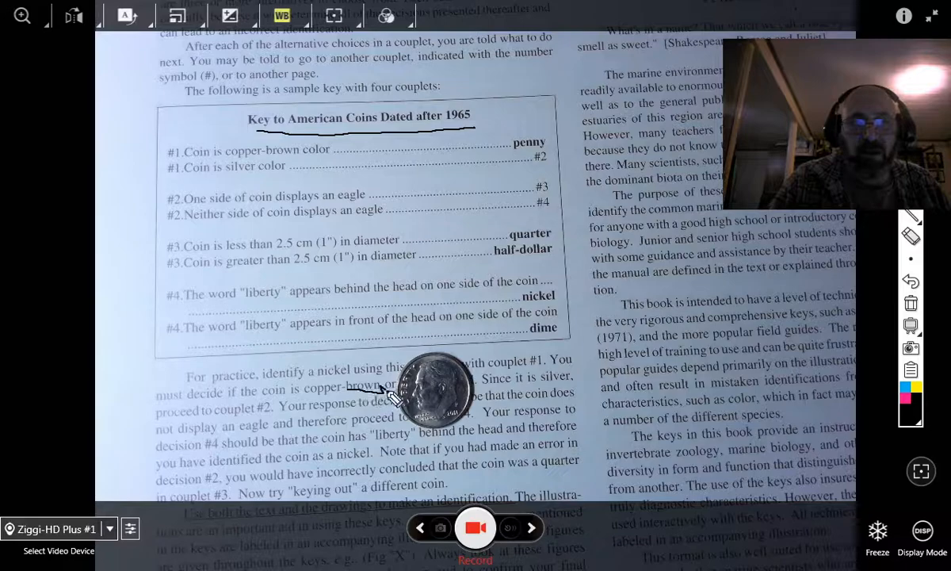
{"action": "mouse_move", "coordinate": [526, 177]}
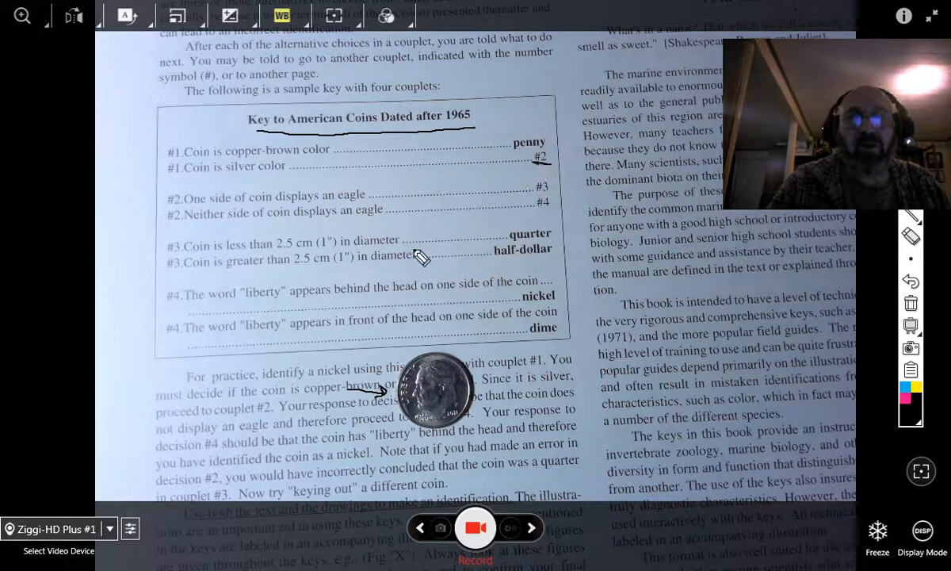
{"action": "mouse_move", "coordinate": [162, 184]}
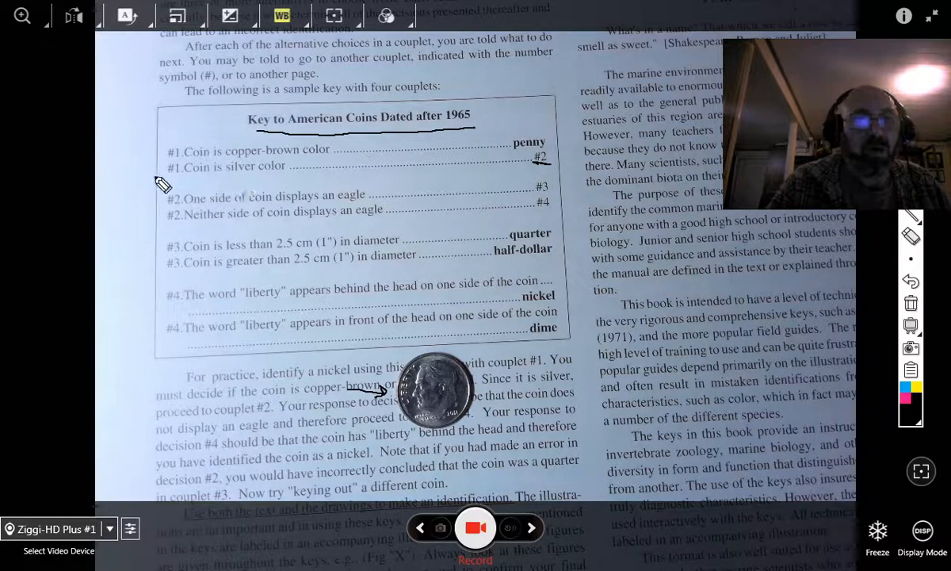
Draw an arrow from couplet 1 to couplet 2 on the coin key
{"action": "left_click_drag", "start_coordinate": [167, 171], "coordinate": [158, 214]}
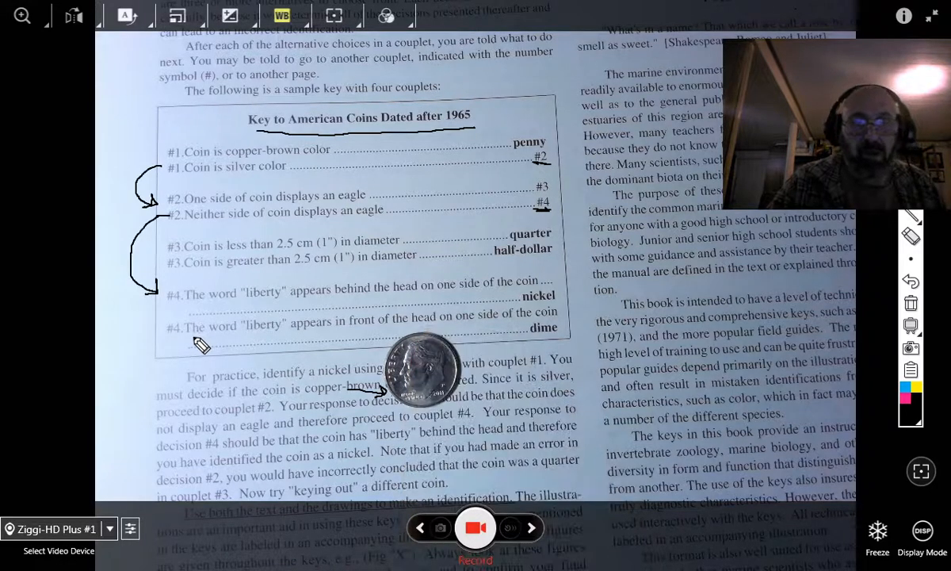
{"action": "mouse_move", "coordinate": [187, 377]}
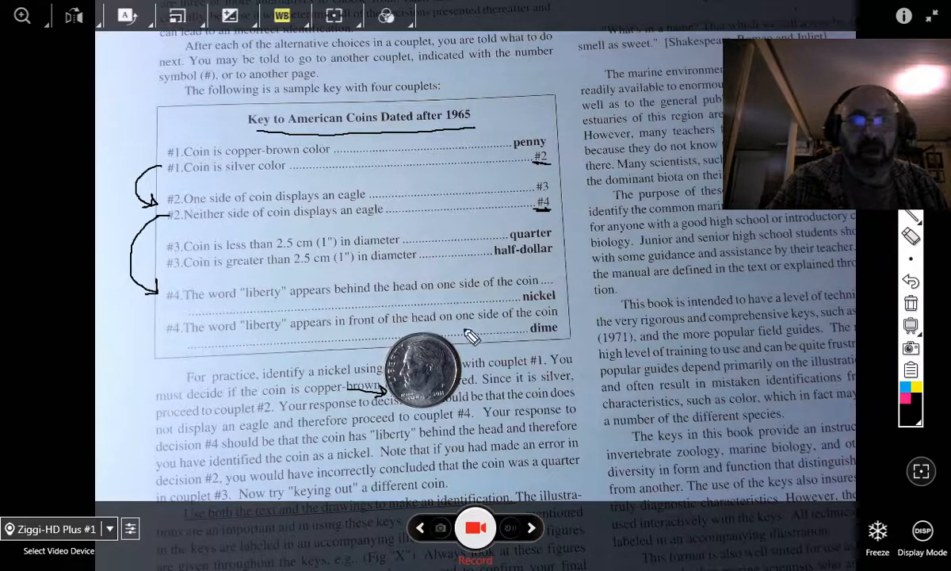
{"action": "mouse_move", "coordinate": [409, 389]}
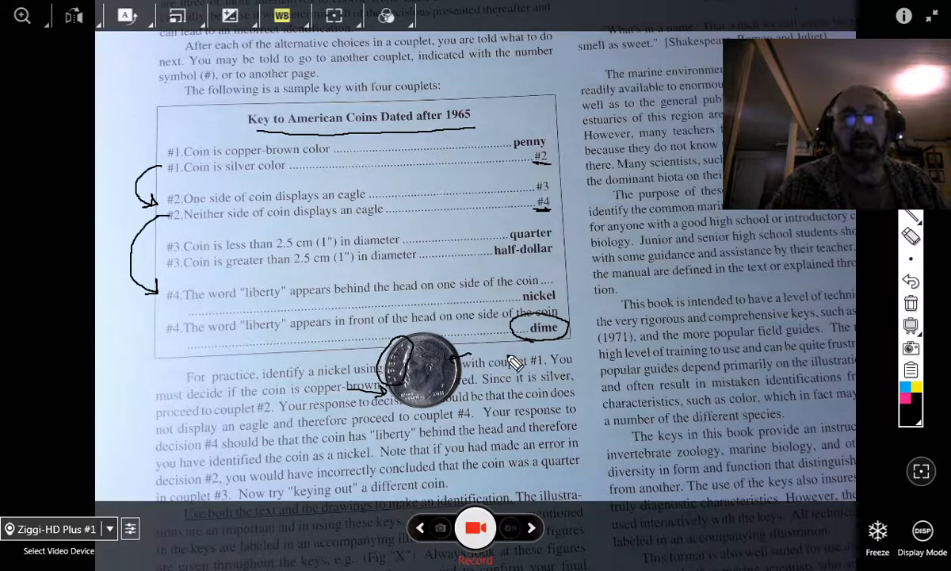
{"action": "mouse_move", "coordinate": [206, 467]}
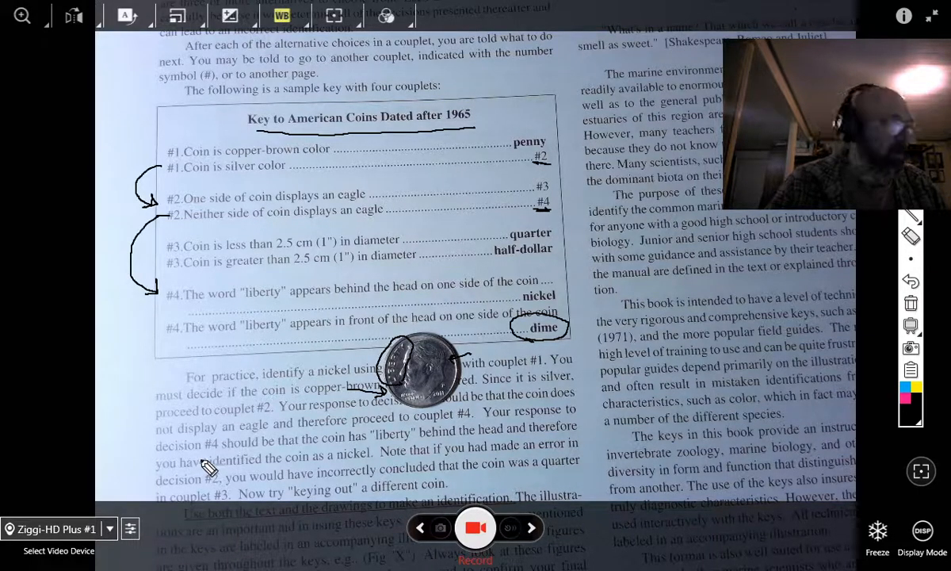
{"action": "mouse_move", "coordinate": [309, 222]}
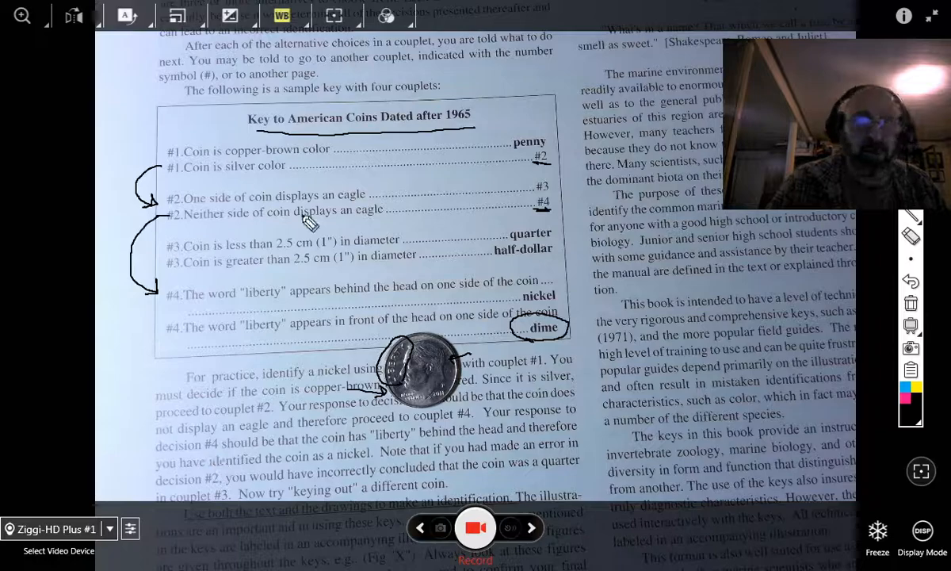
{"action": "left_click", "coordinate": [910, 303]}
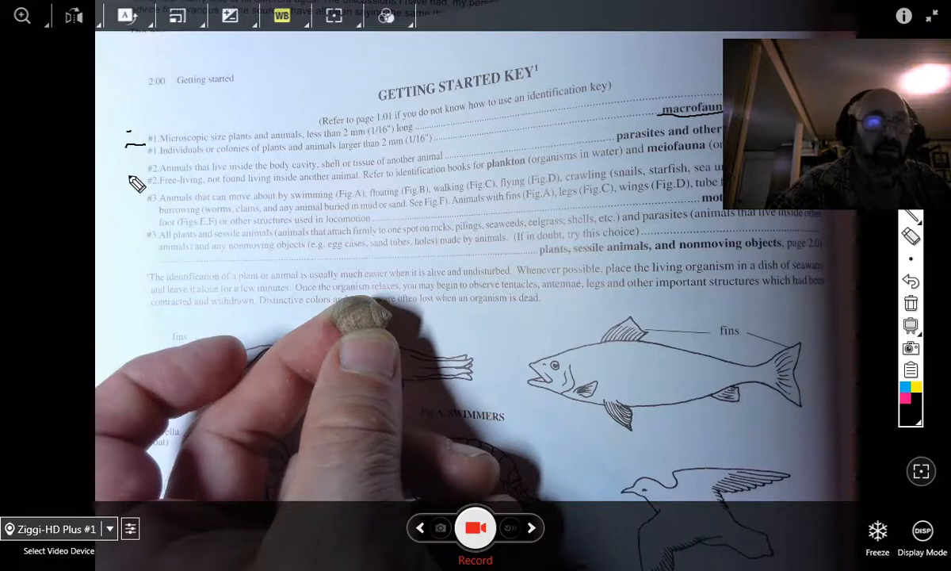
Draw an arrow from couplet 2 to couplet 3 on the Getting Started Key
{"action": "left_click_drag", "start_coordinate": [127, 139], "coordinate": [139, 209]}
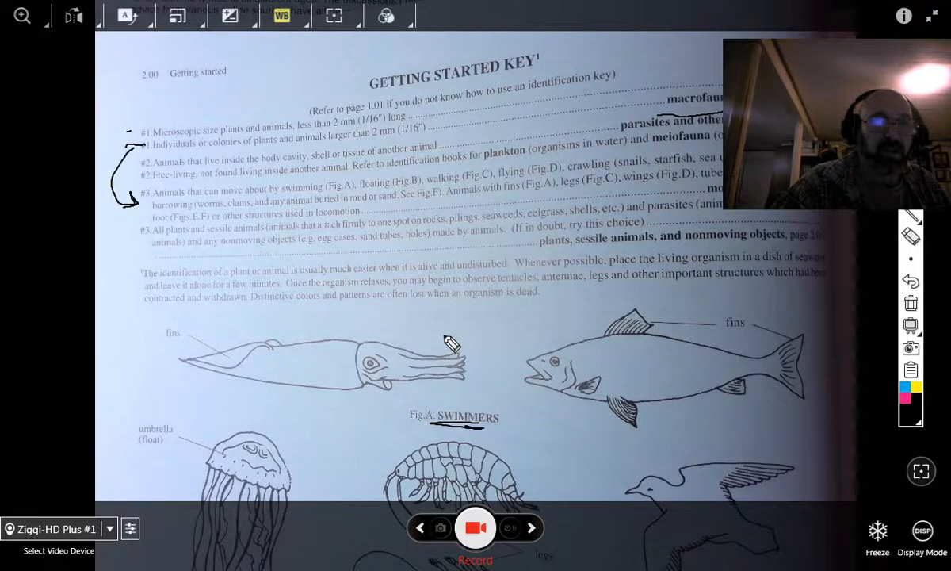
{"action": "mouse_move", "coordinate": [411, 221]}
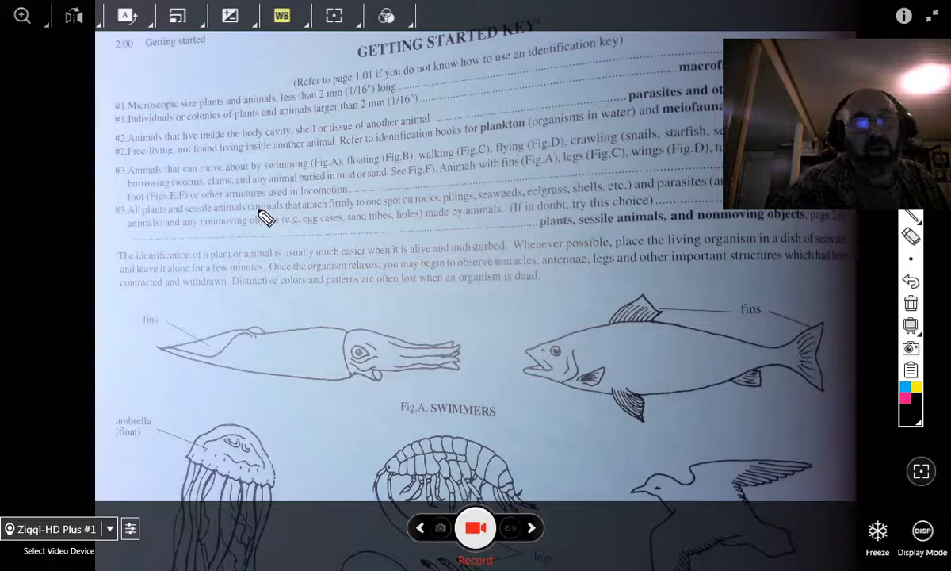
{"action": "mouse_move", "coordinate": [436, 213]}
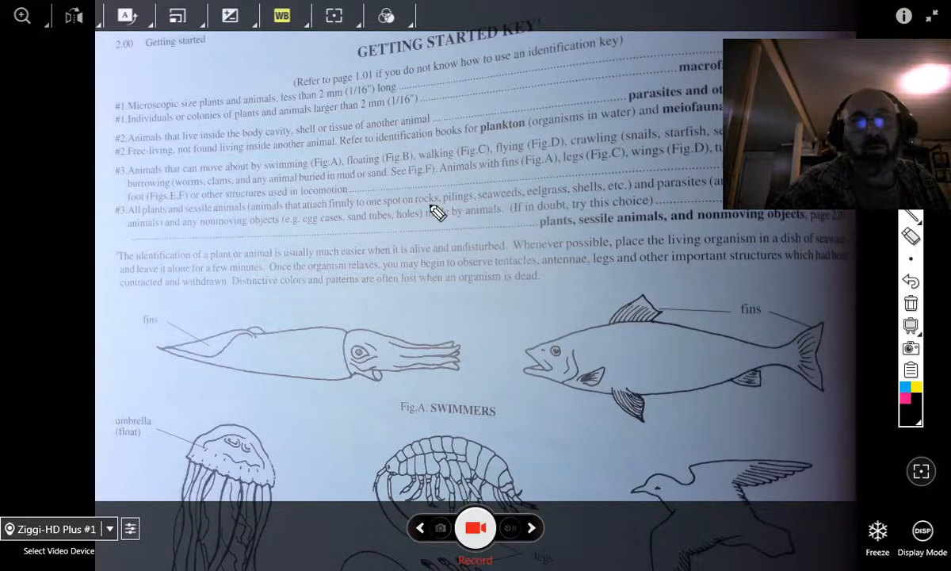
{"action": "mouse_move", "coordinate": [688, 200]}
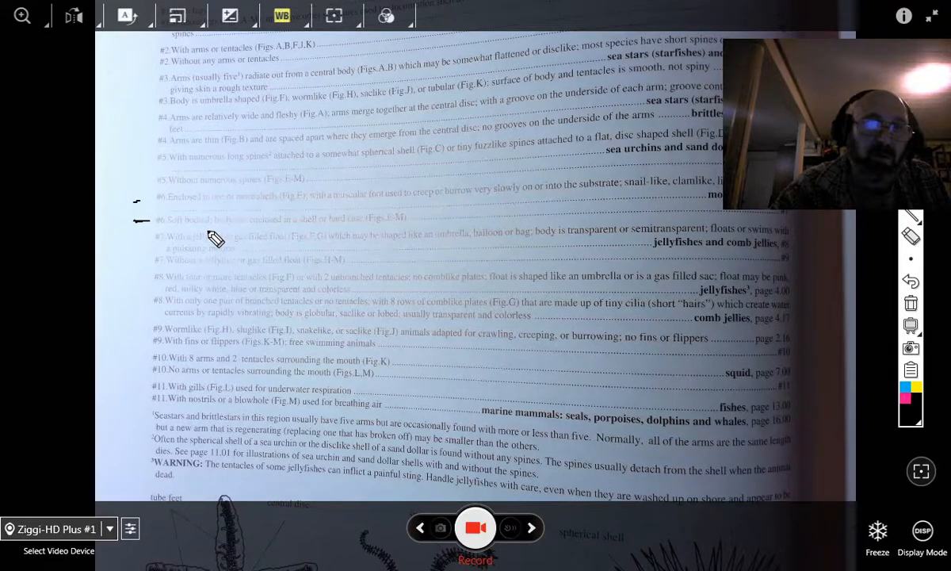
{"action": "mouse_move", "coordinate": [365, 231]}
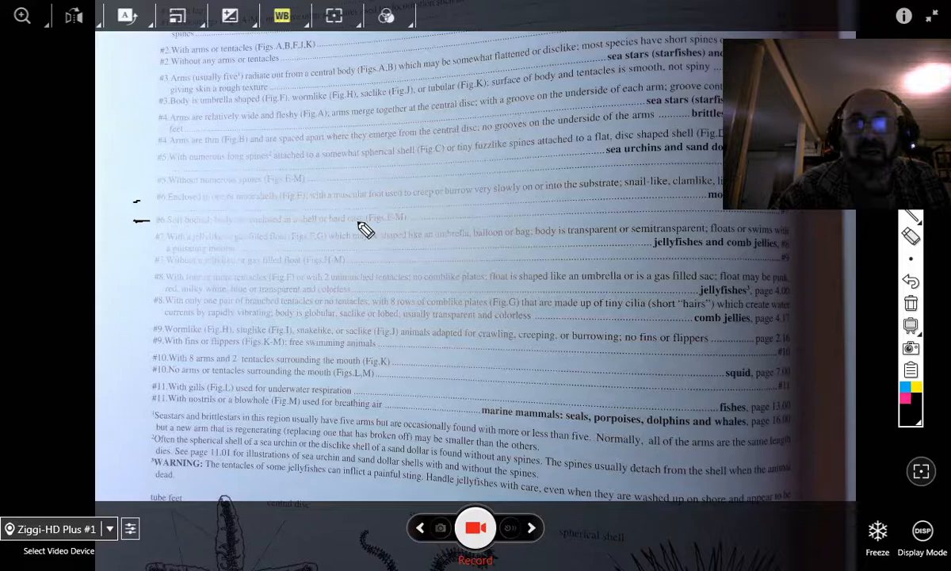
{"action": "mouse_move", "coordinate": [756, 216]}
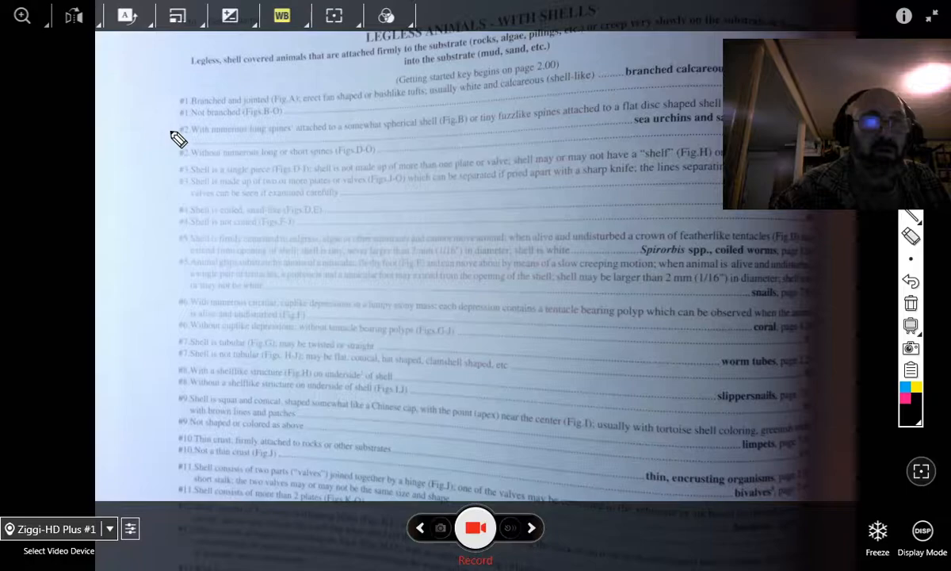
Circle couplet numbers #1 through #4 on the Legless Animals With Shells key
{"action": "left_click_drag", "start_coordinate": [182, 103], "coordinate": [177, 146]}
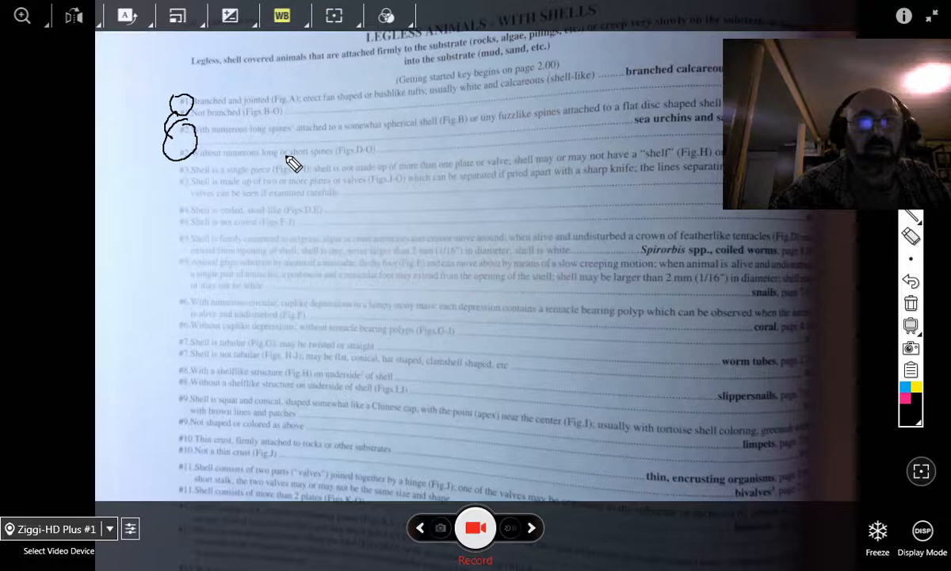
{"action": "left_click_drag", "start_coordinate": [183, 158], "coordinate": [182, 182]}
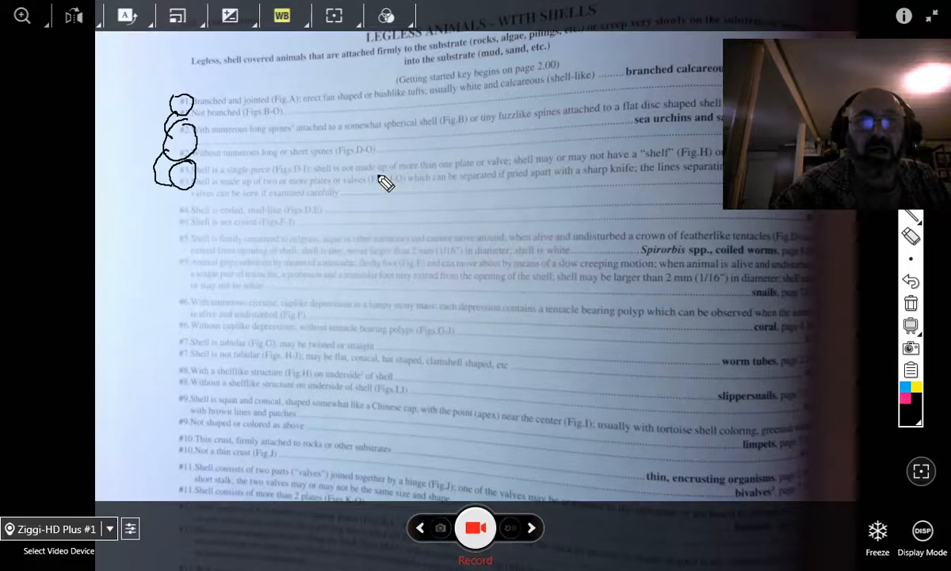
{"action": "mouse_move", "coordinate": [507, 174]}
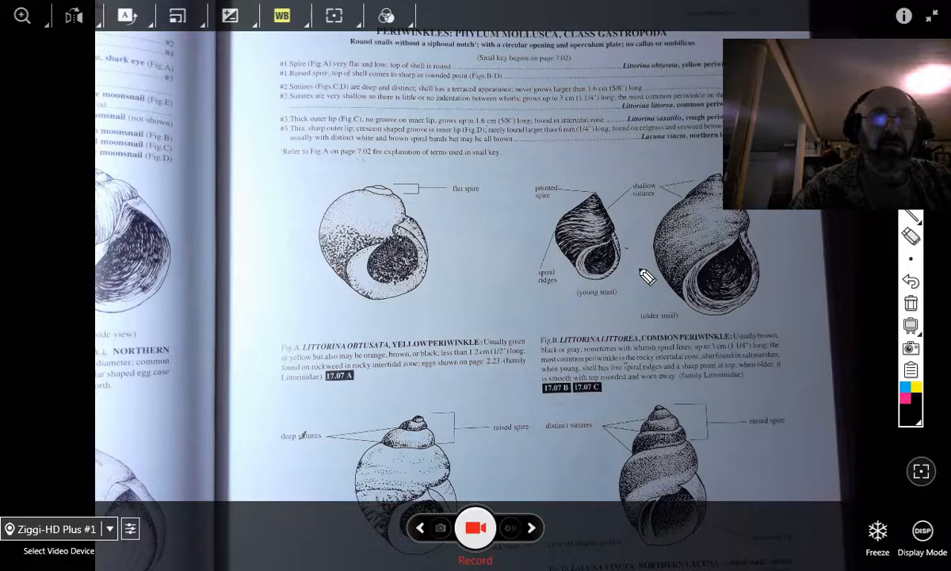
{"action": "mouse_move", "coordinate": [399, 218]}
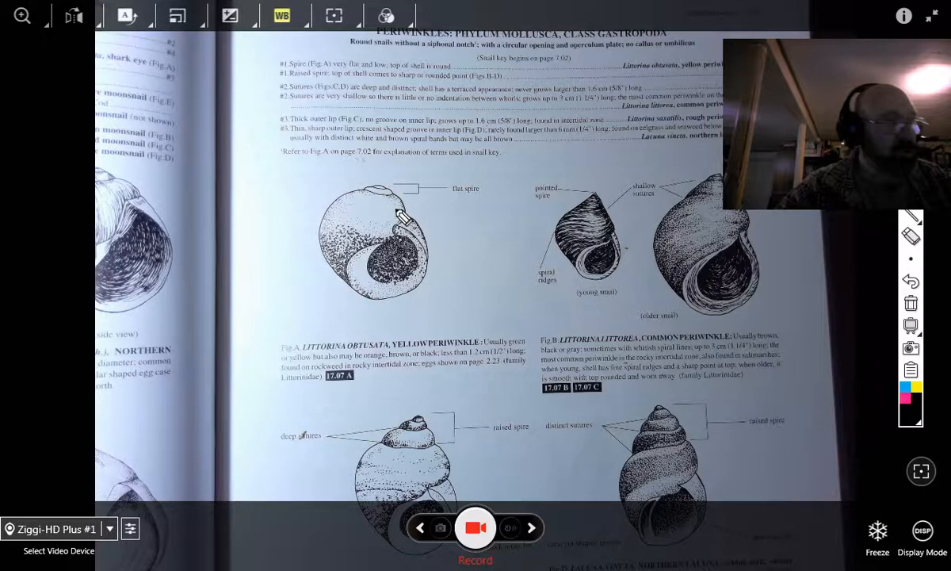